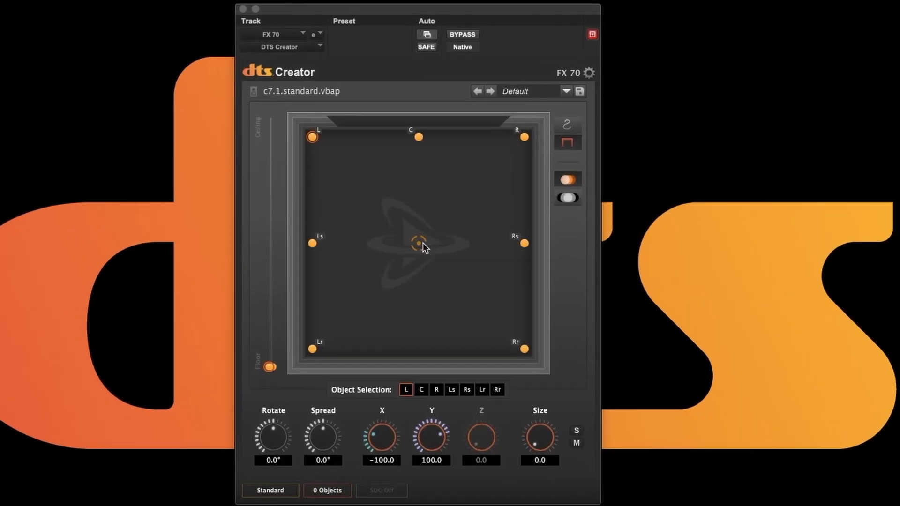
mouse_move(430, 201)
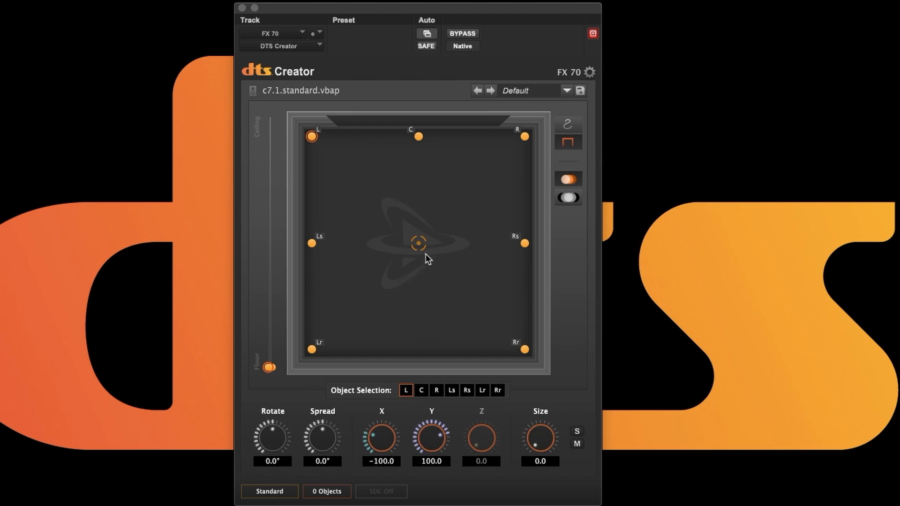
mouse_move(441, 243)
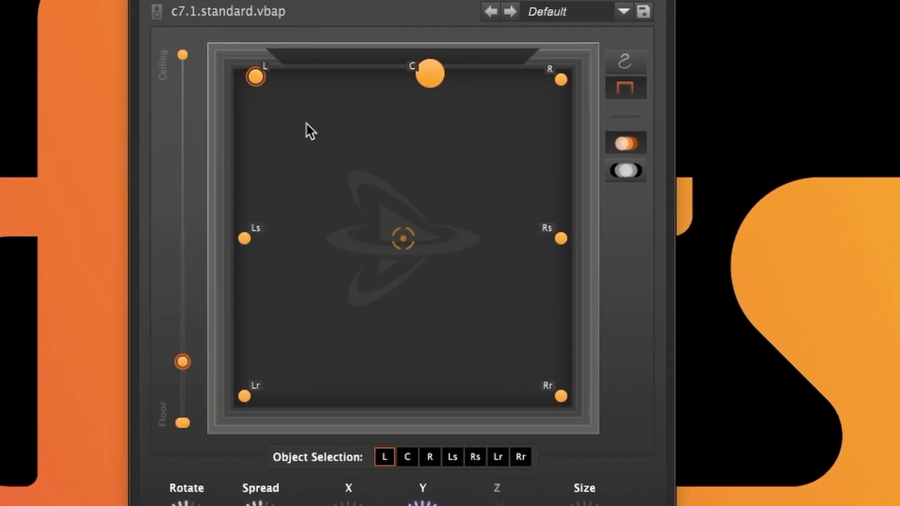
Drag one channel object dot to a new spot in the room display.
left_click_drag(256, 76, 290, 134)
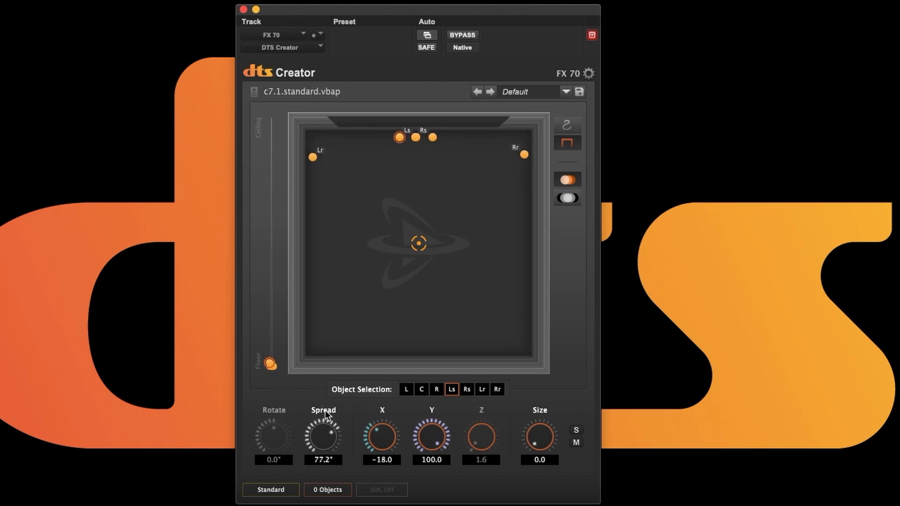
Widen the Spread of the seven-object channel group with the Spread knob.
left_click_drag(323, 433, 331, 465)
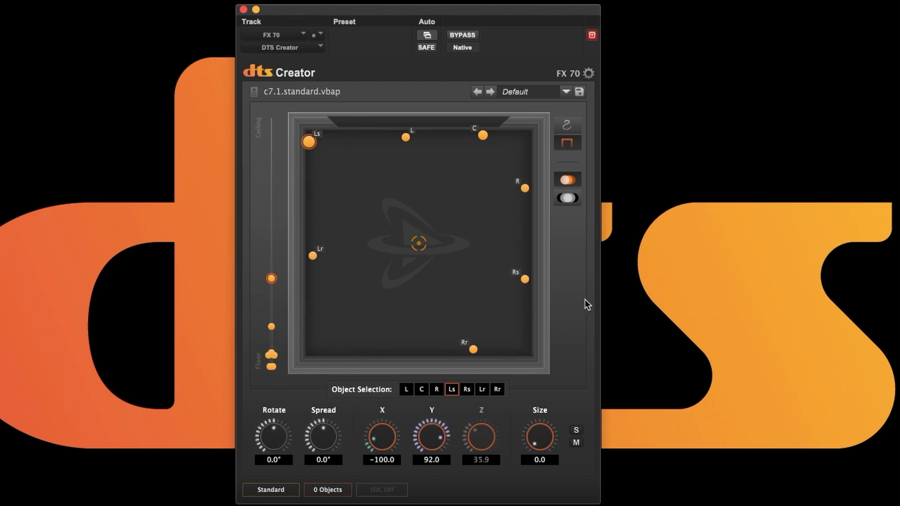
Reset all seven channel objects to the default 7.0 room layout.
left_click(567, 198)
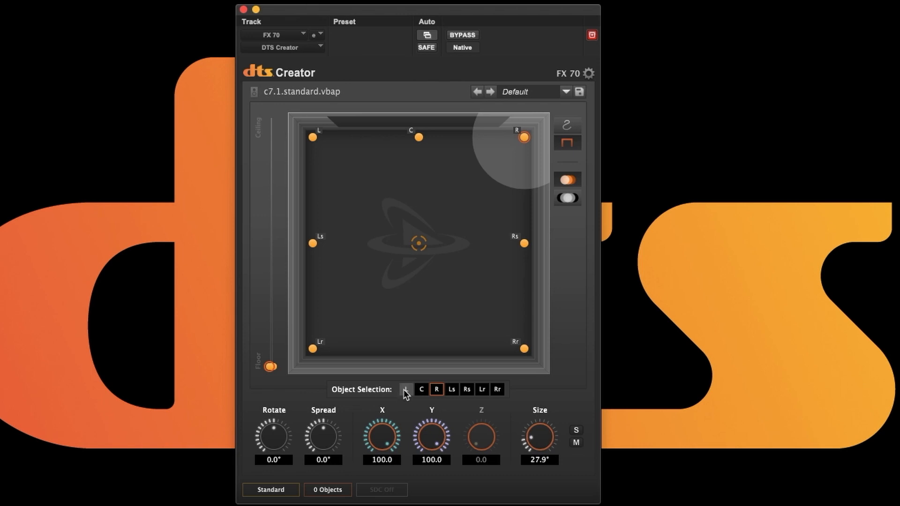
Select L, switch Size to Size [all], and adjust every object's size, ending at 11.6.
left_click(406, 389)
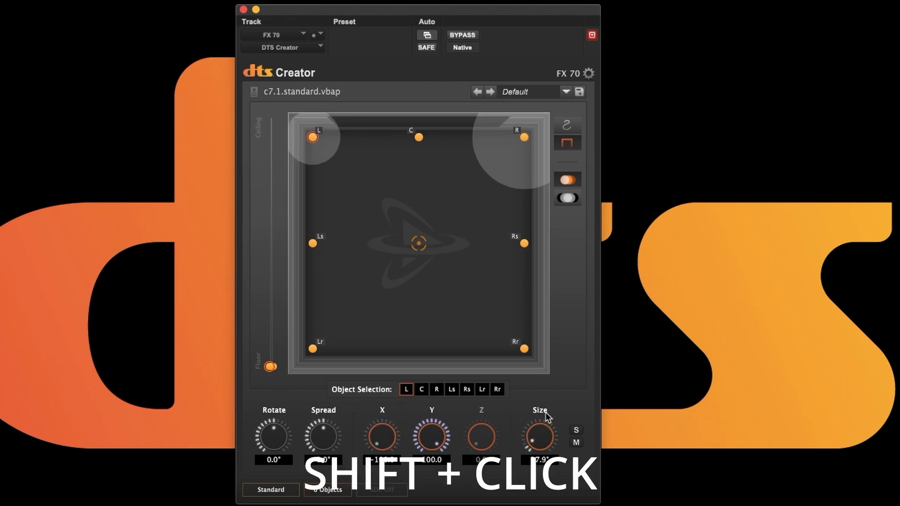
left_click(539, 437)
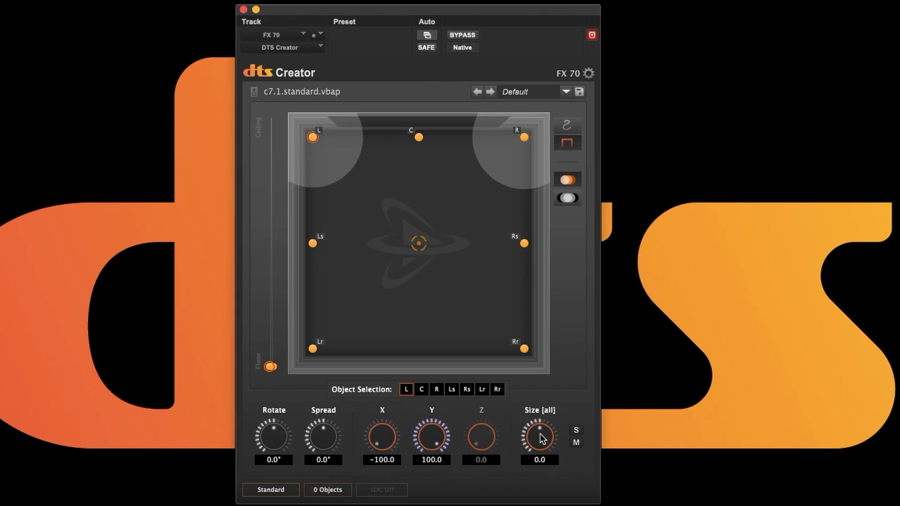
left_click_drag(540, 438, 549, 428)
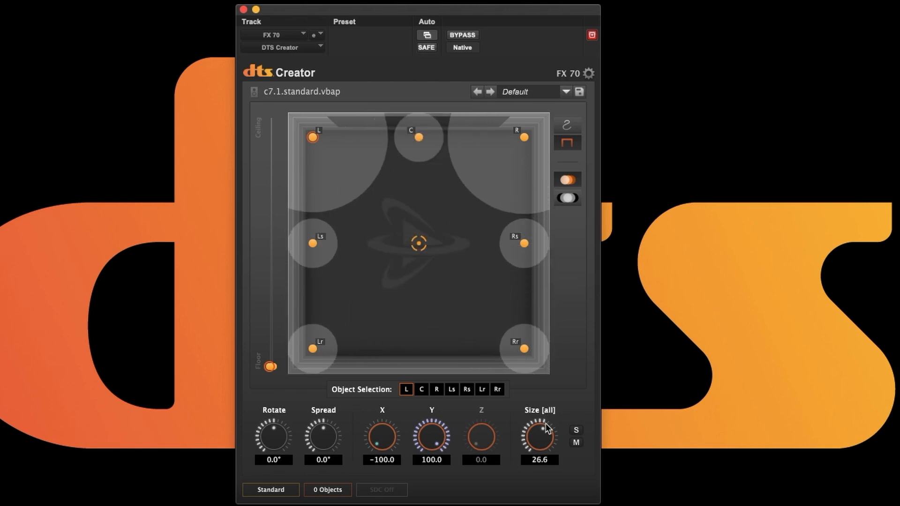
left_click_drag(539, 437, 545, 453)
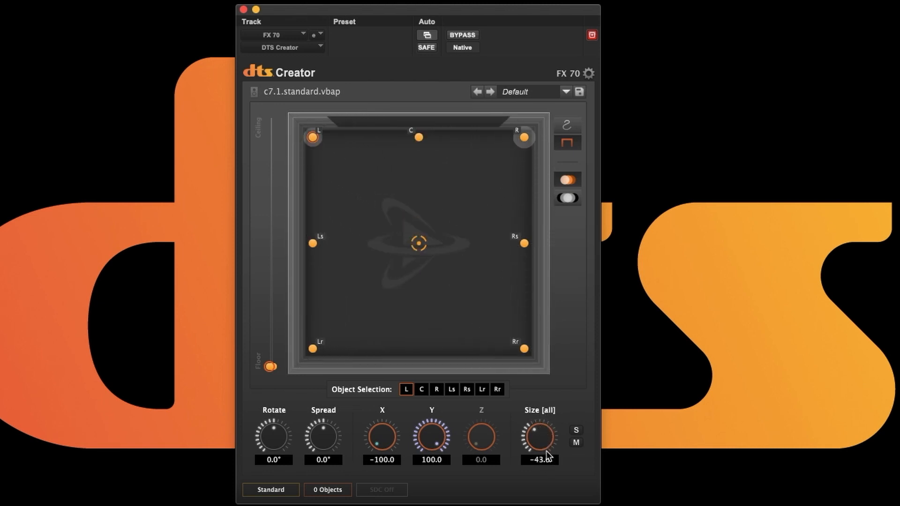
left_click_drag(539, 438, 547, 418)
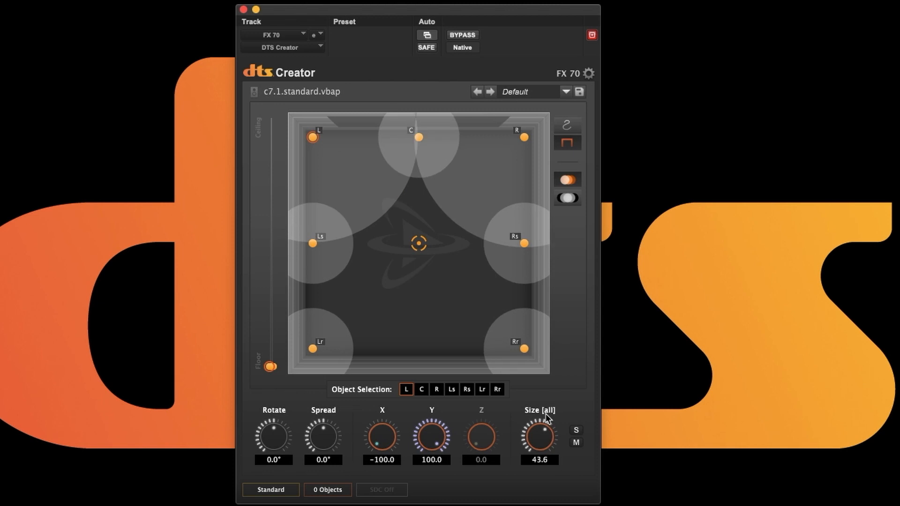
left_click_drag(539, 436, 539, 459)
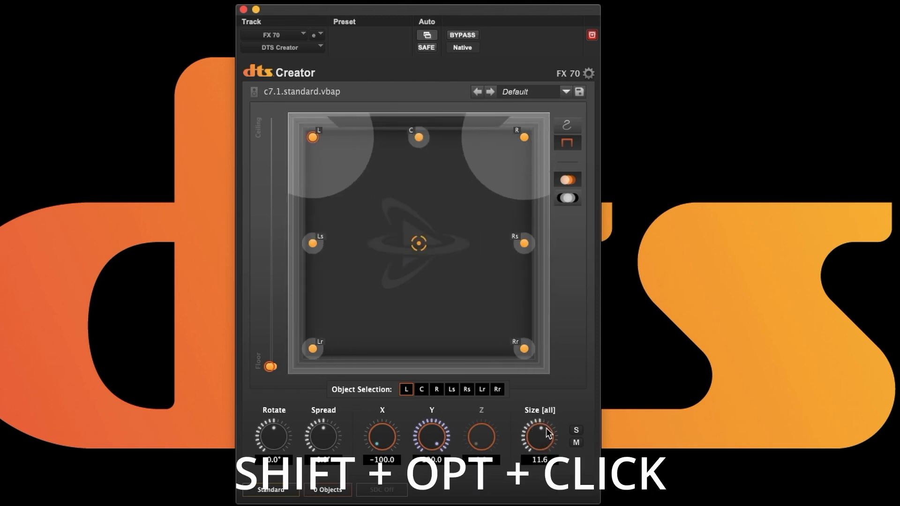
Reset all object sizes to 0 and select the C object.
left_click(539, 436)
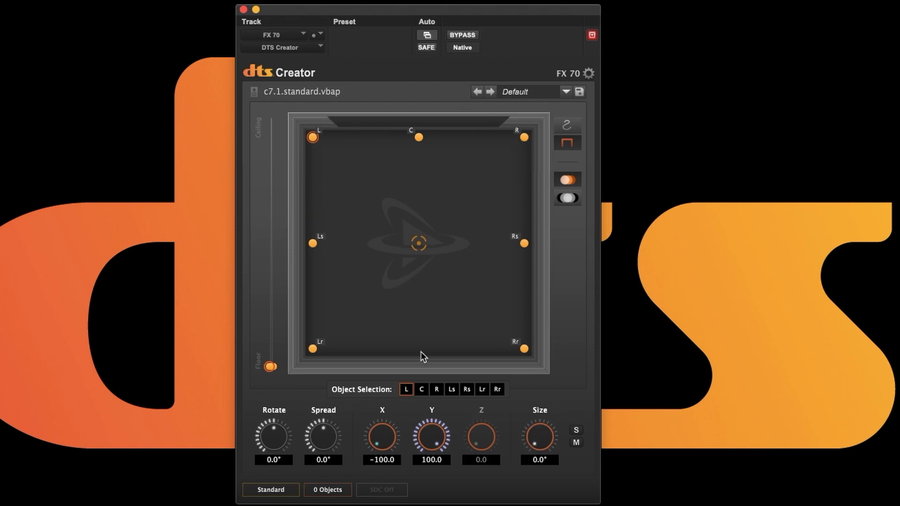
left_click(418, 136)
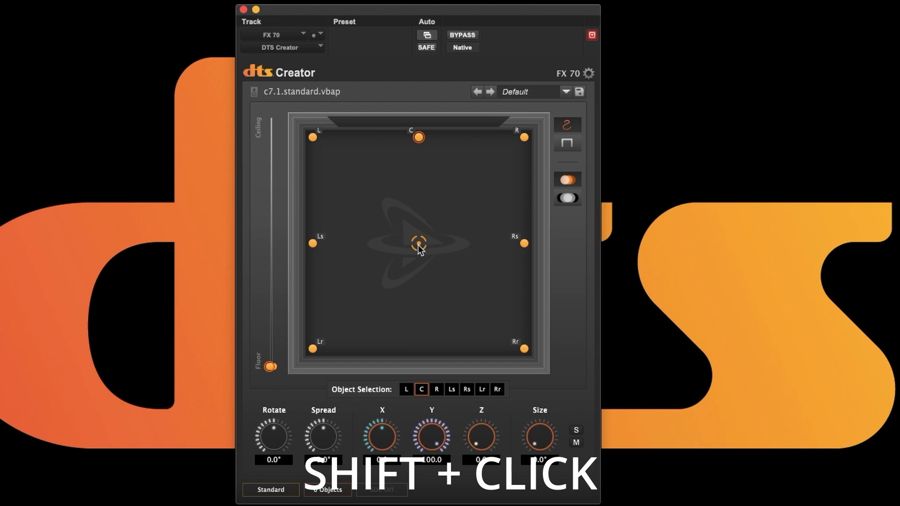
left_click_drag(419, 247, 376, 176)
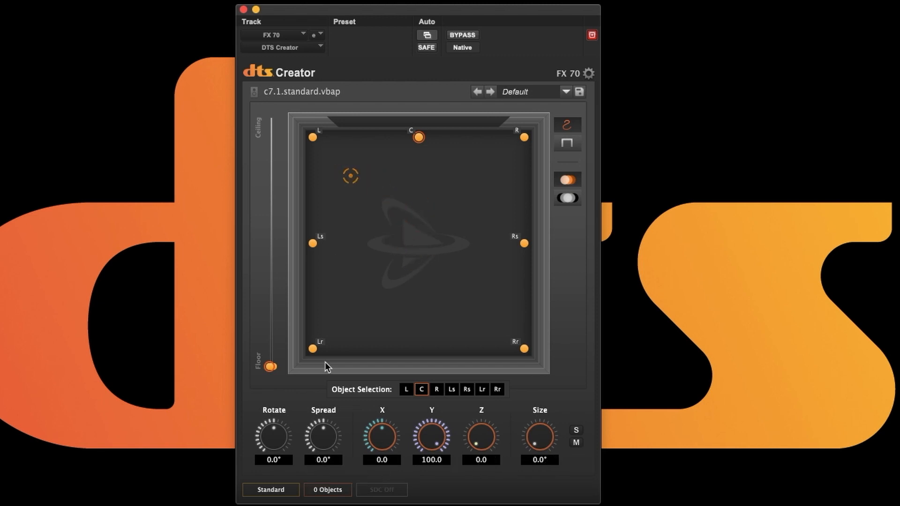
left_click_drag(273, 435, 275, 401)
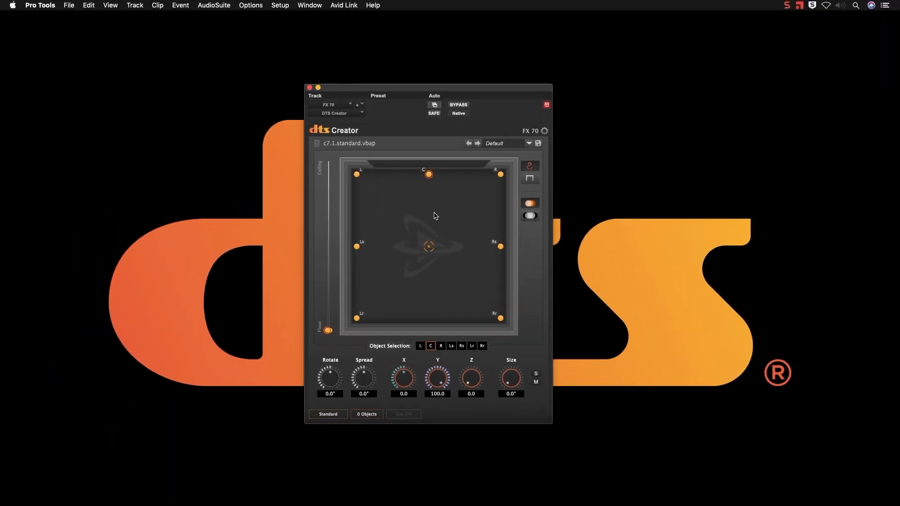
Close the DTS Creator plug-in window, leaving the dts logo backdrop.
left_click(310, 87)
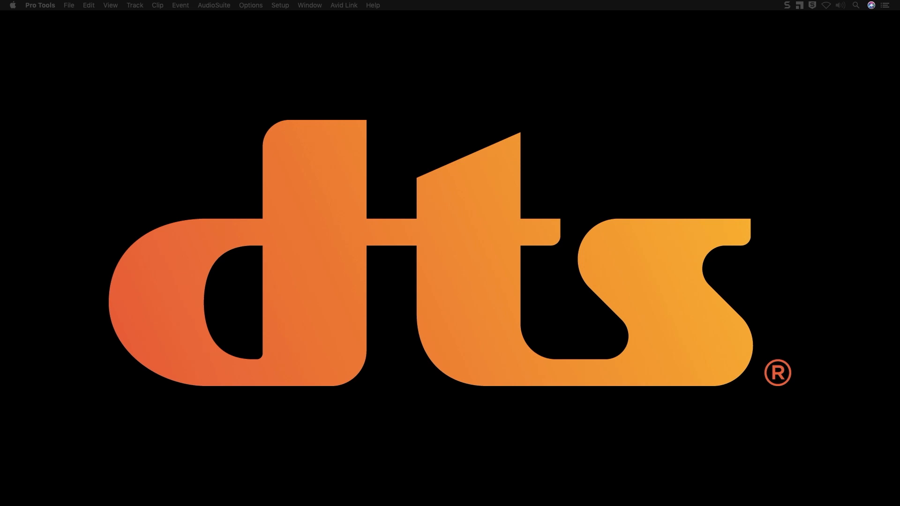